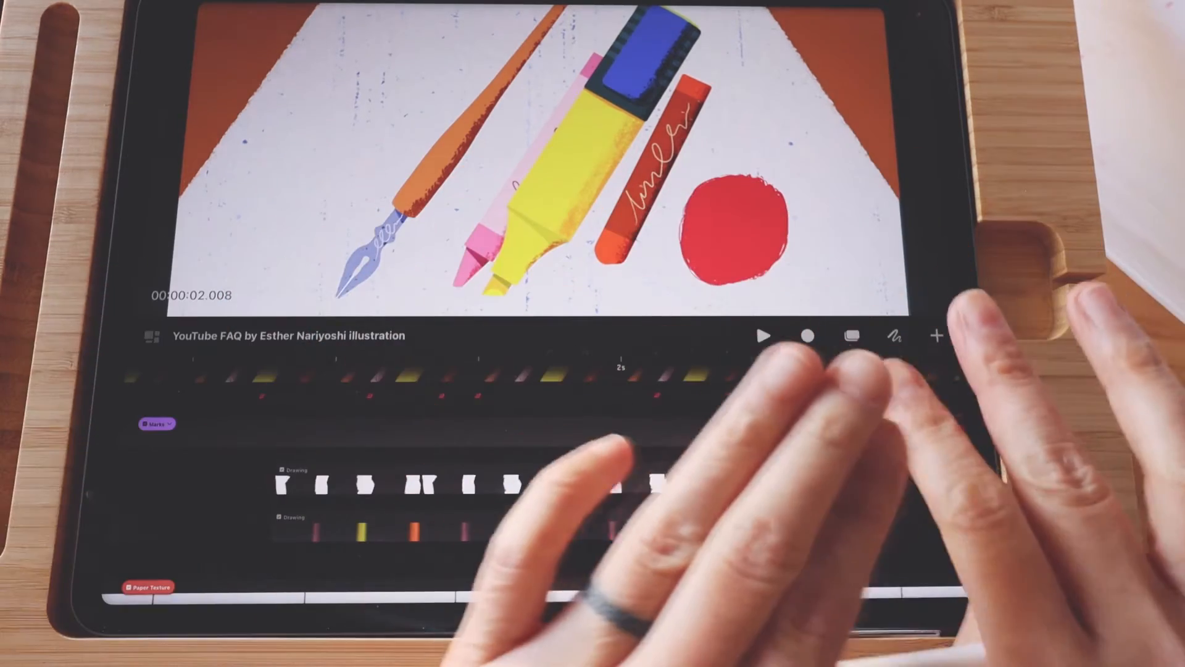
- Move the red circle left at constant height with a two-finger constrained drag until it overlaps the red crayon
left_click(872, 453)
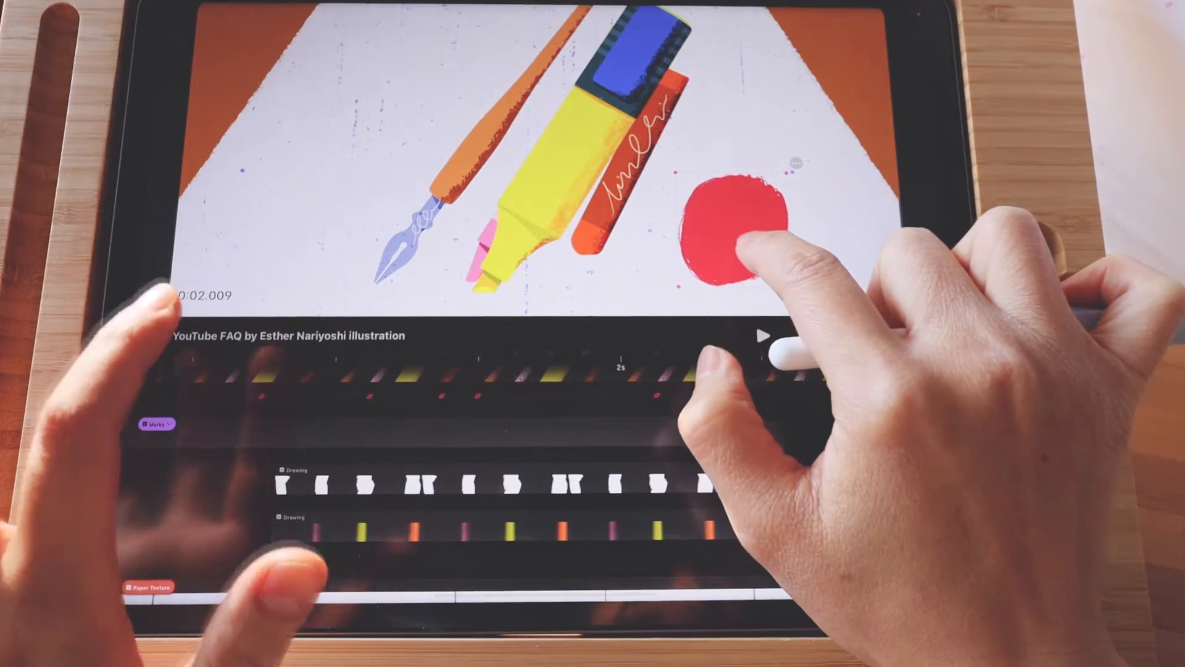
left_click_drag(755, 227, 665, 220)
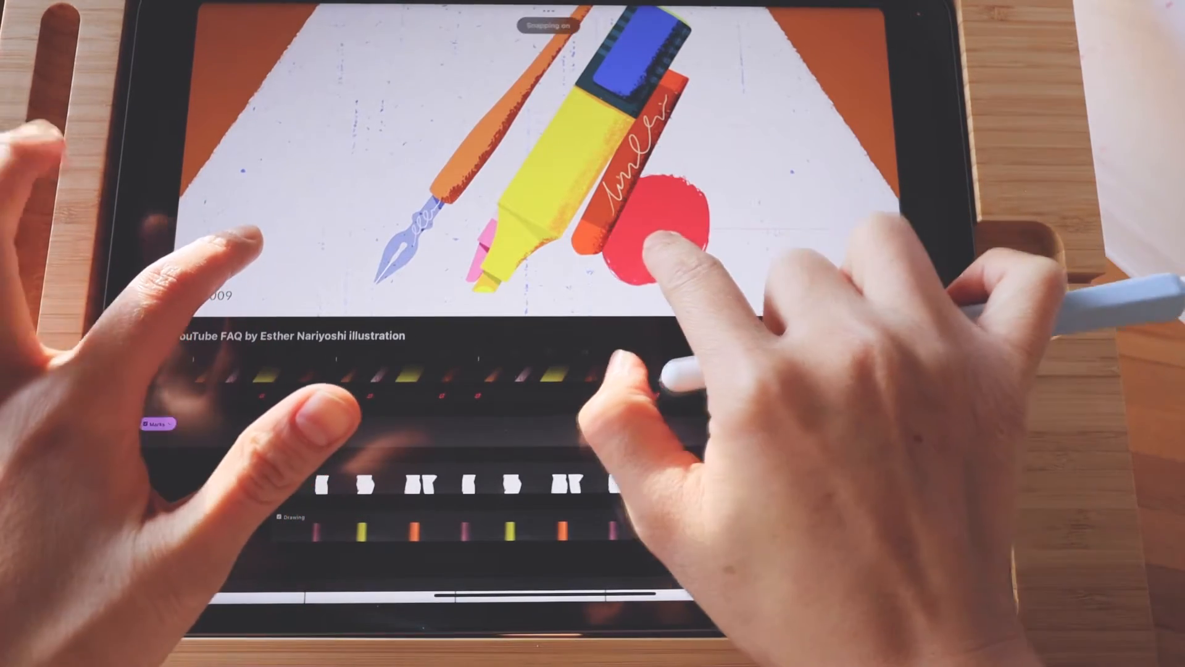